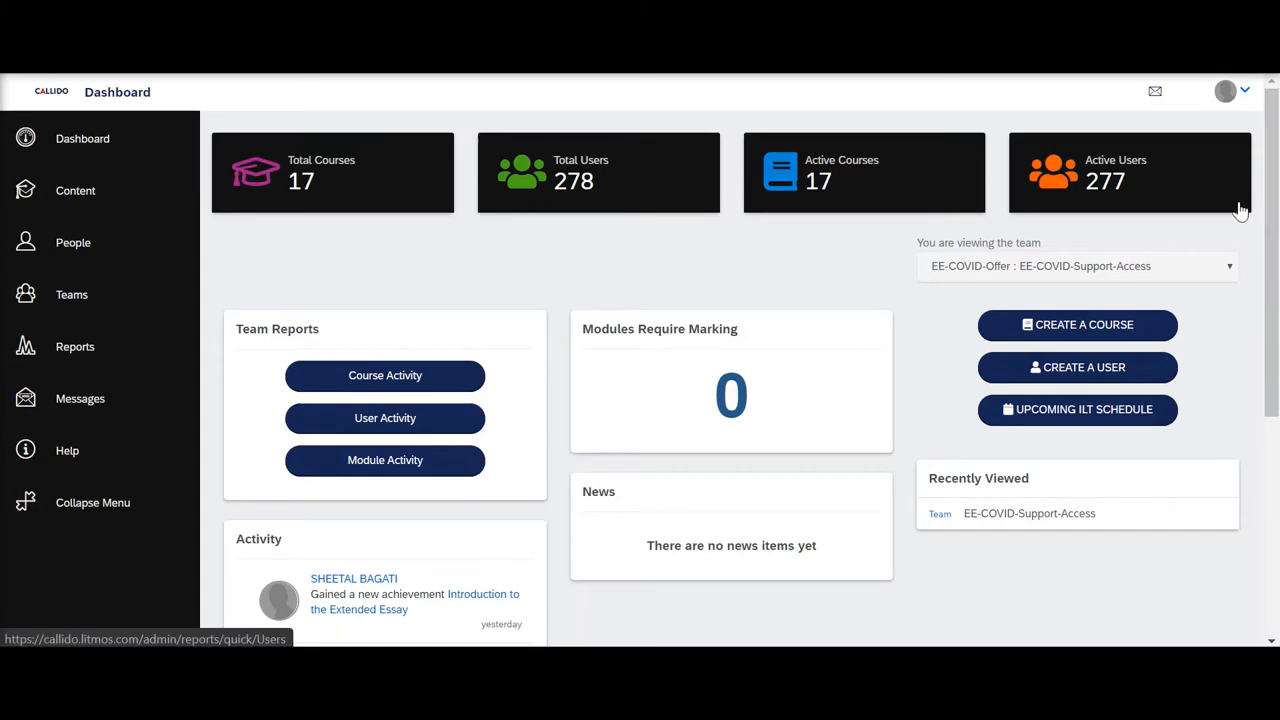
mouse_move(618, 155)
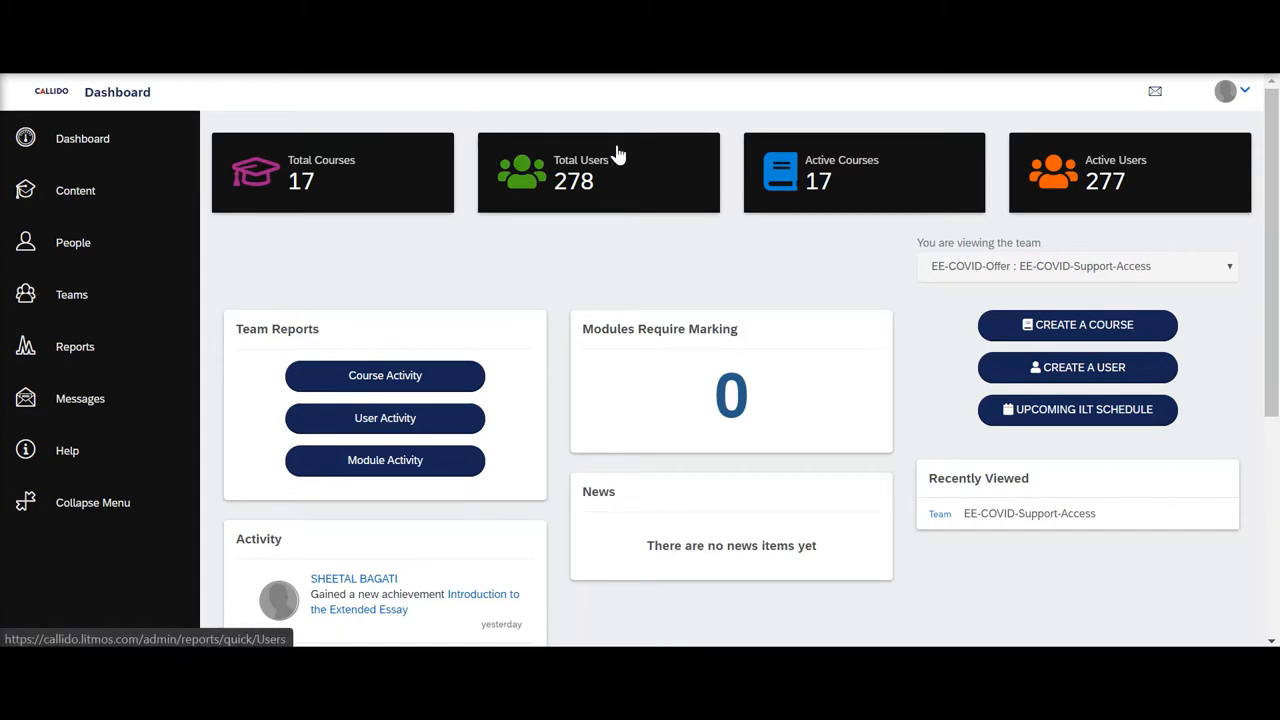
mouse_move(605, 168)
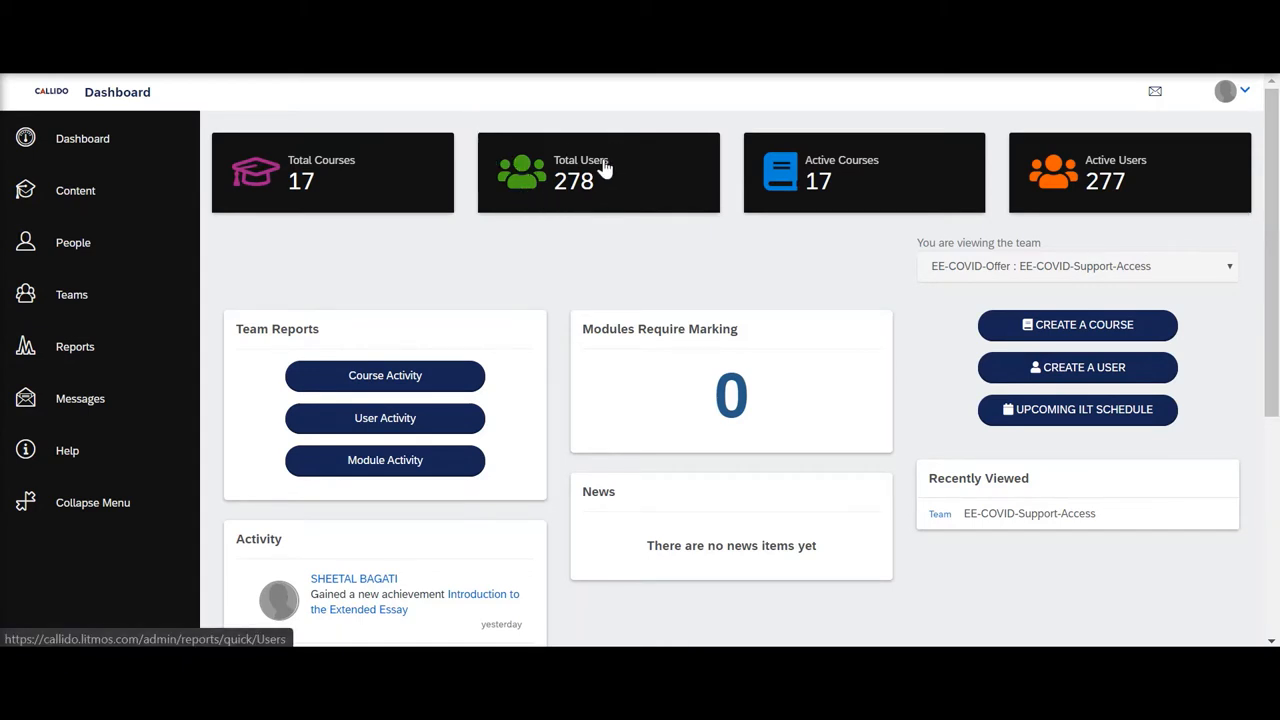
mouse_move(708, 188)
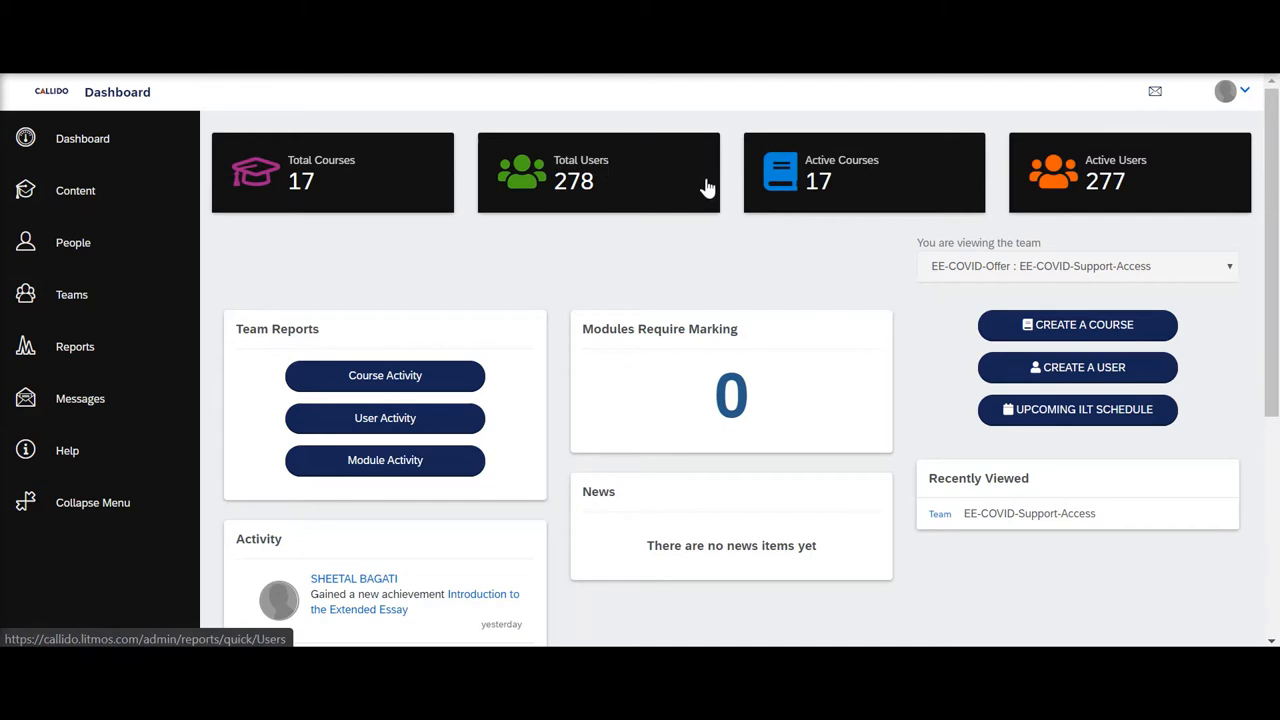
mouse_move(633, 199)
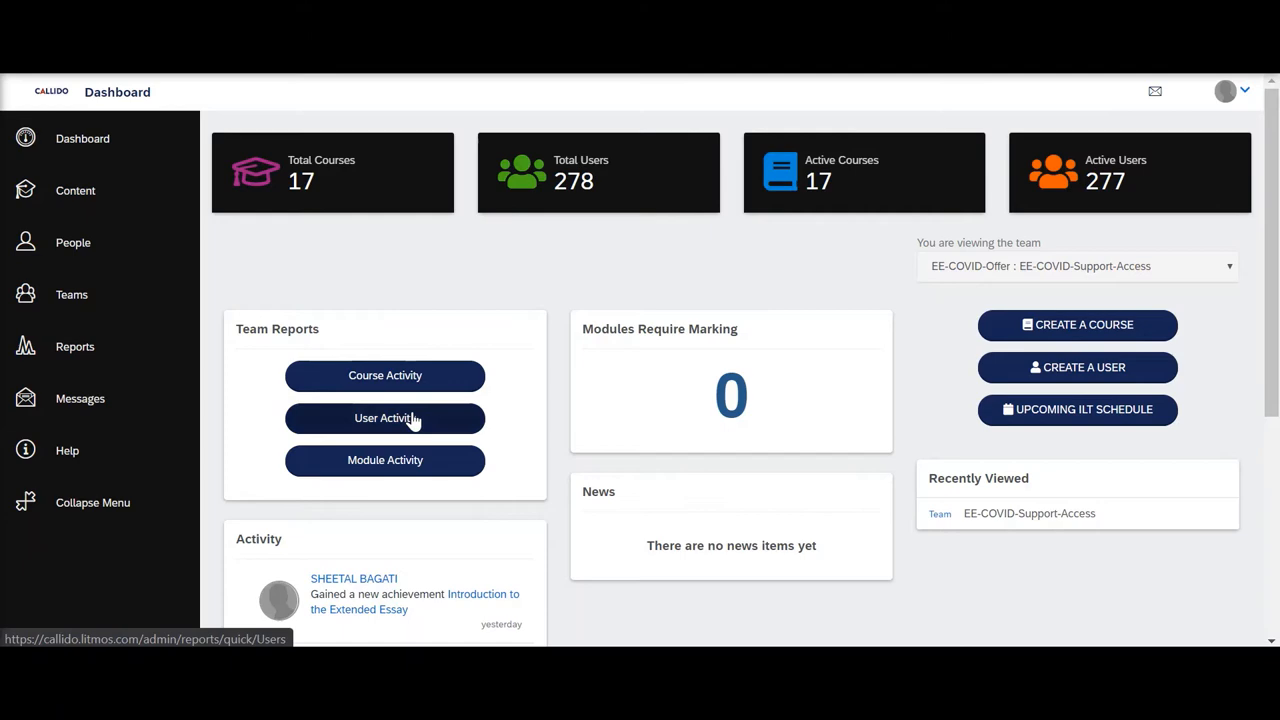
Step: Open the User Activity report and browse learners with 17 courses and 0% or 11% completion
click(385, 418)
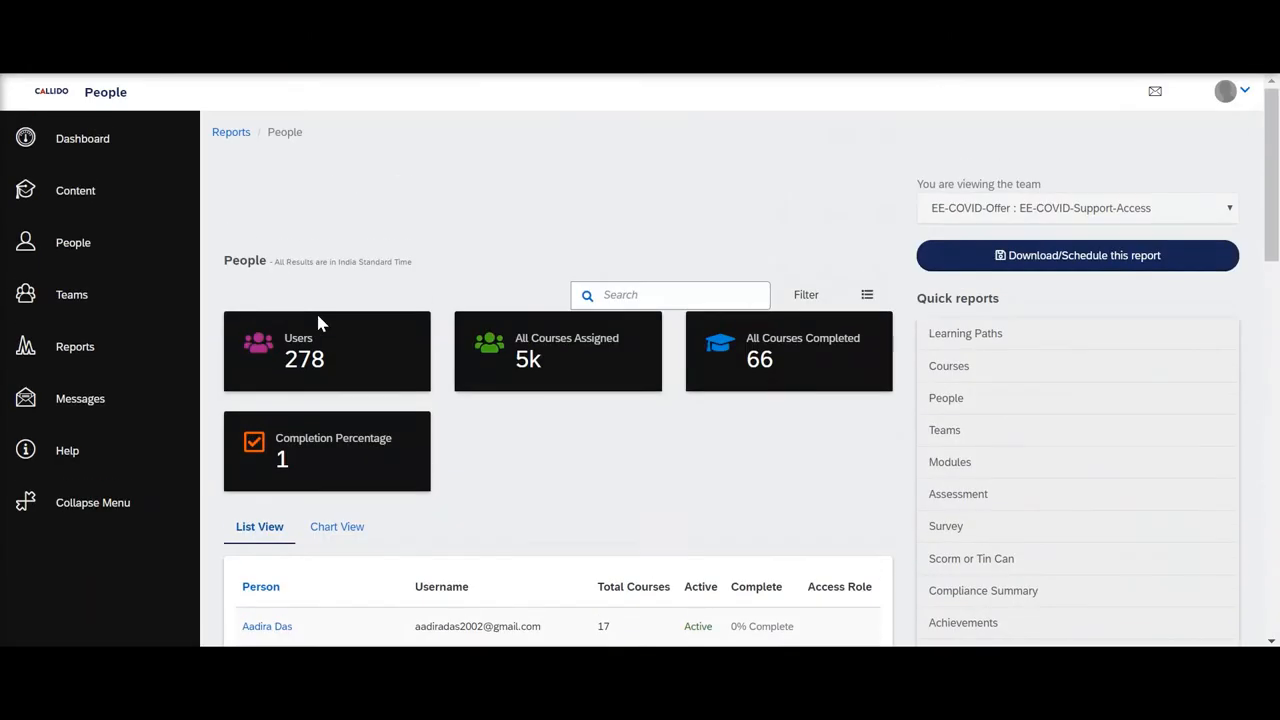
scroll(down, 3)
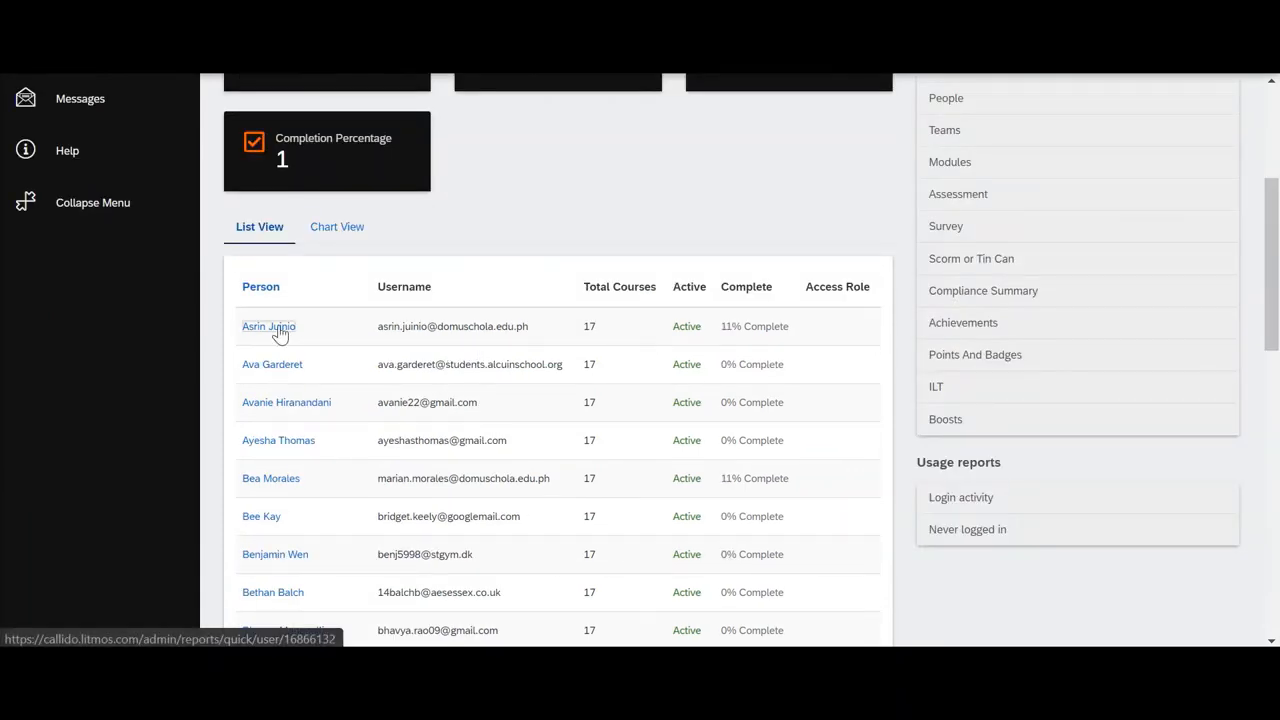
Step: Open one learner's course report: 14 not started, two complete, one at 50%
click(268, 326)
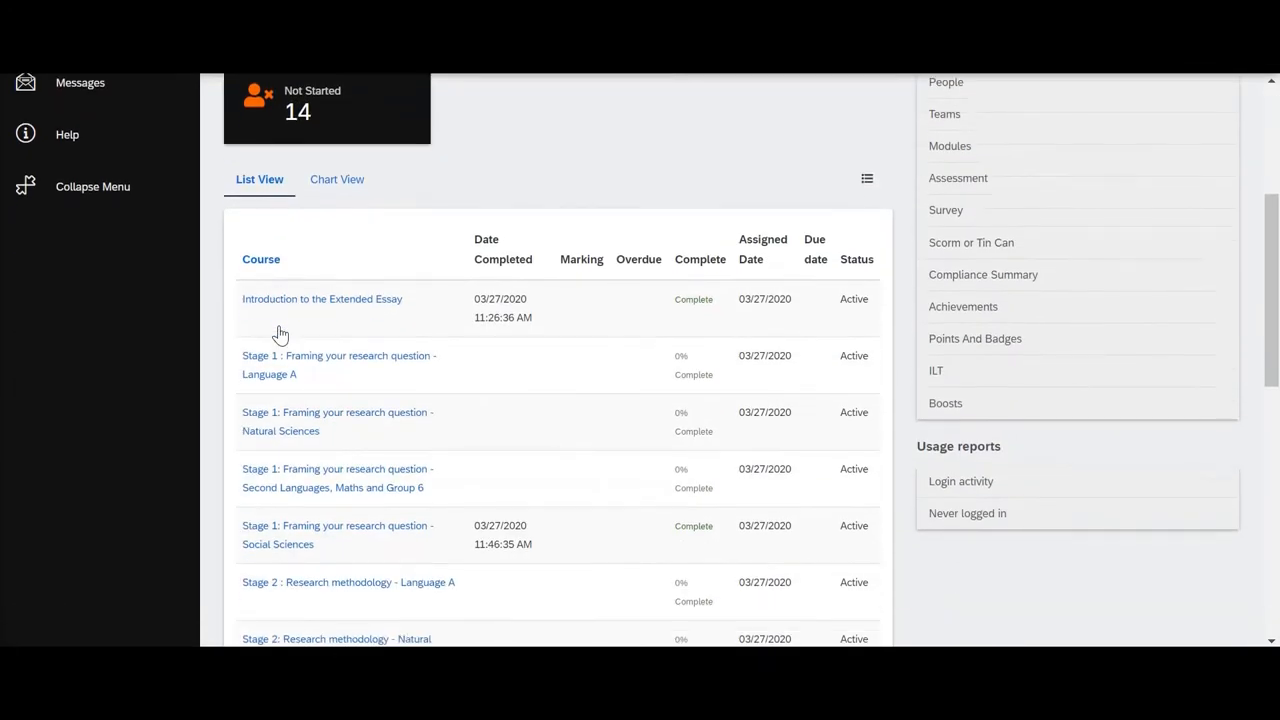
scroll(down, 3)
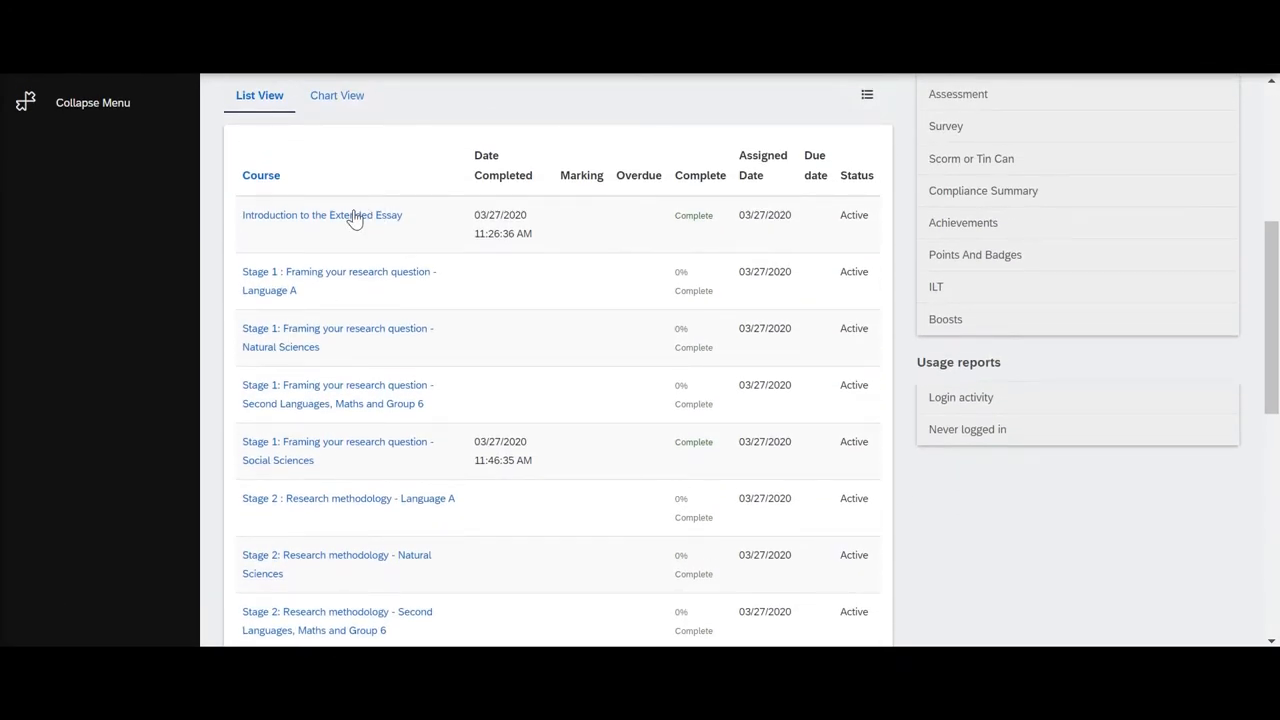
scroll(down, 3)
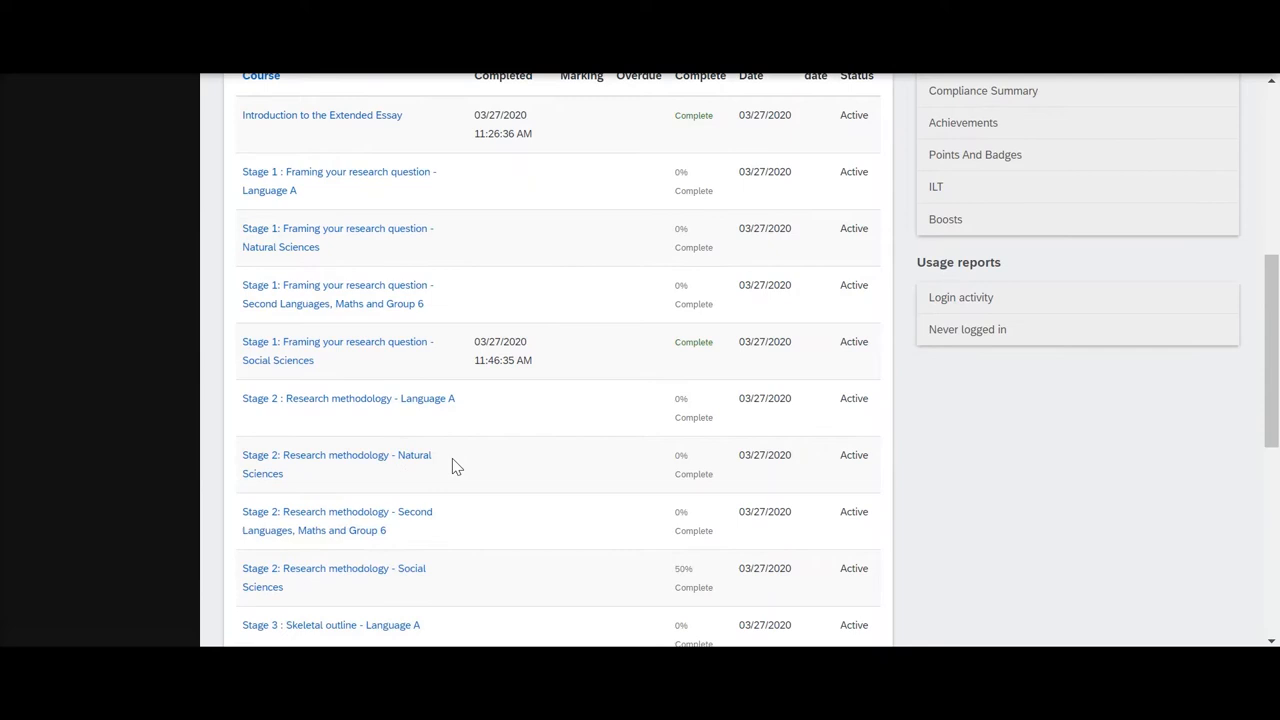
scroll(up, 3)
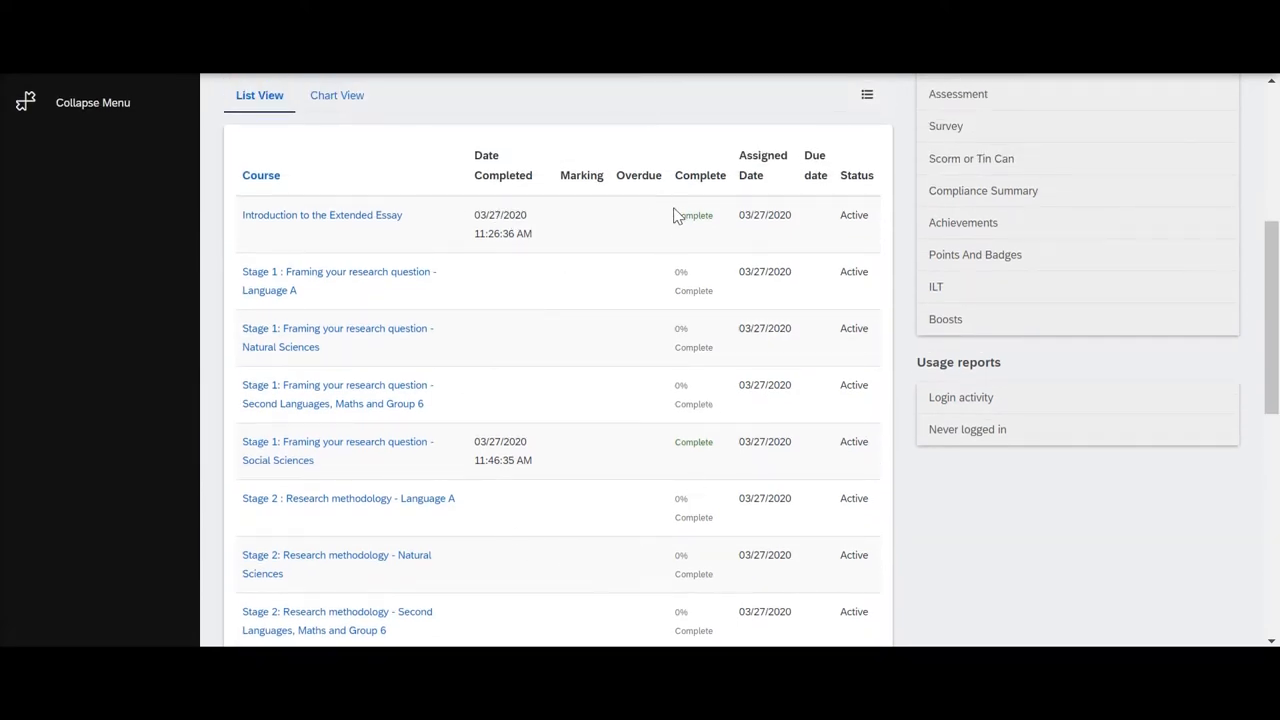
mouse_move(482, 217)
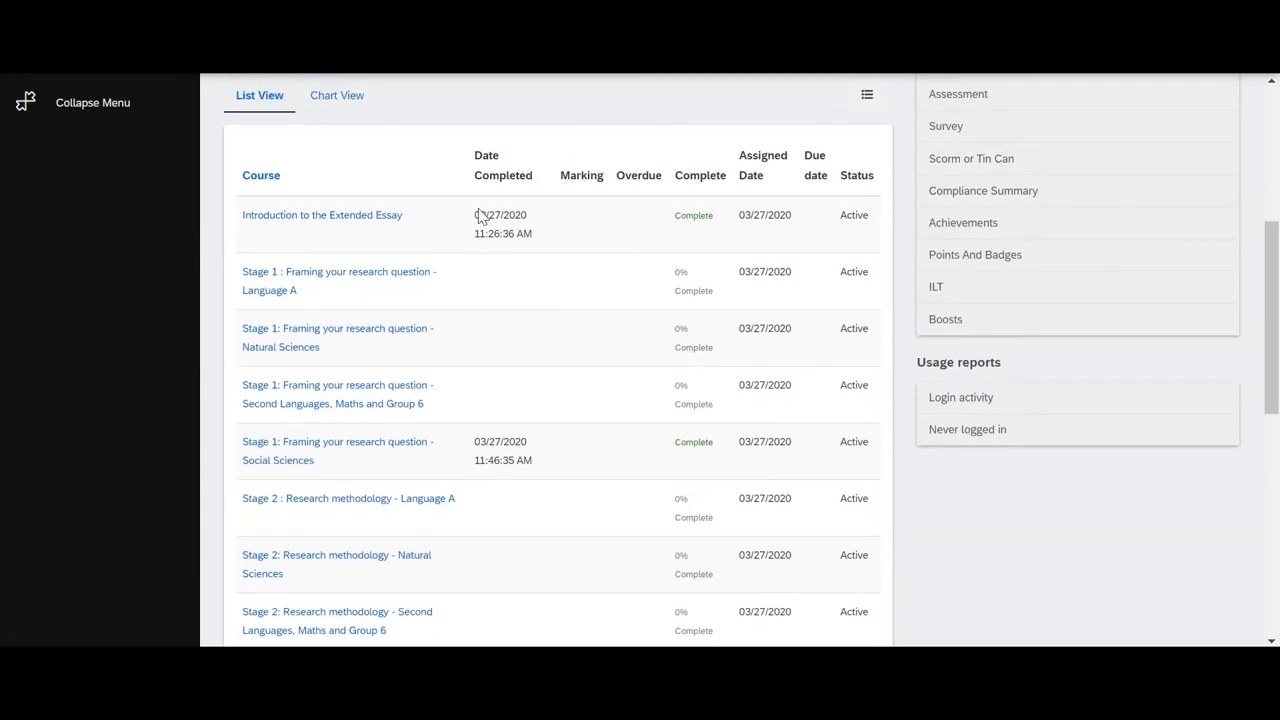
scroll(down, 3)
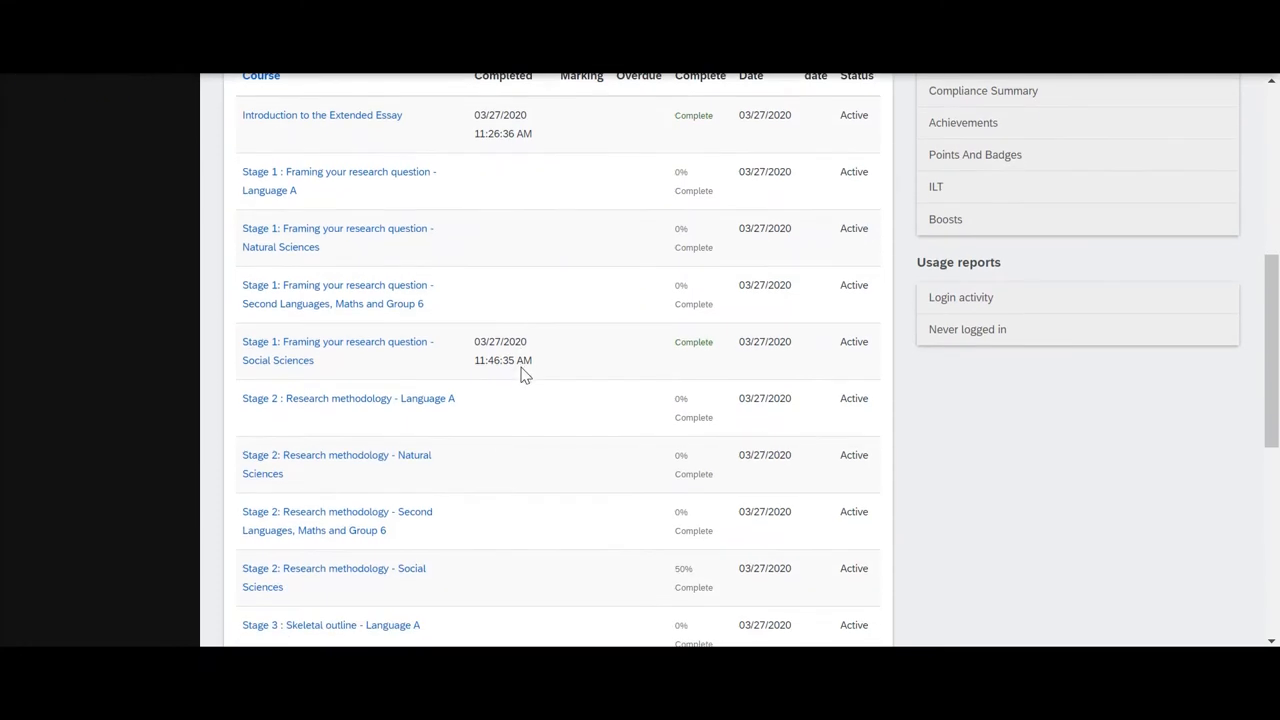
scroll(down, 3)
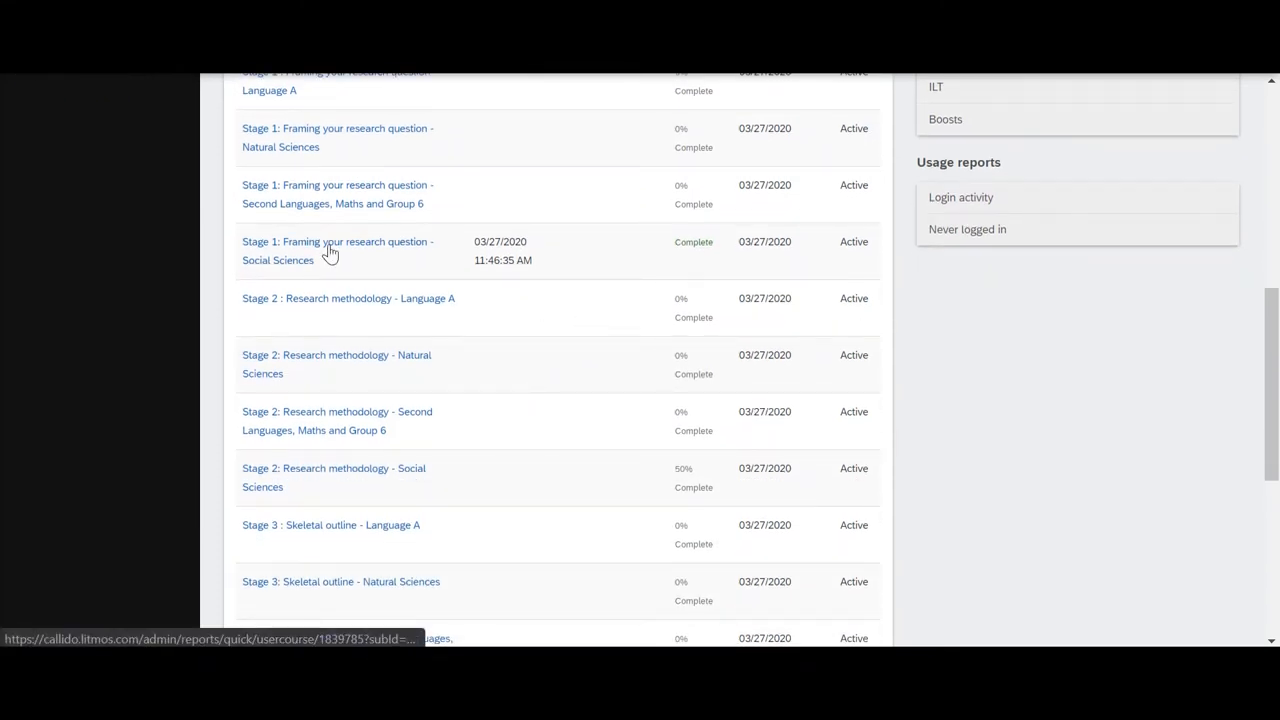
Step: Open 'Stage 1: Framing your research question - Social Sciences' results and review its module table
click(338, 250)
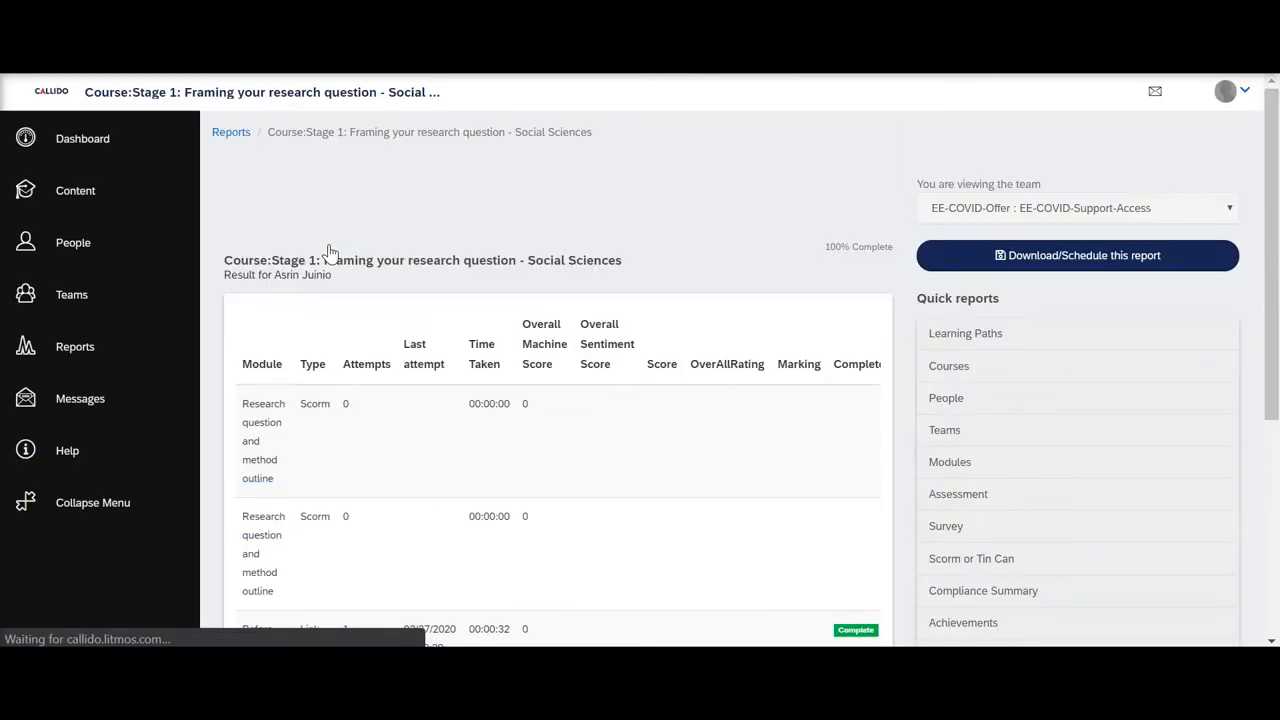
scroll(down, 3)
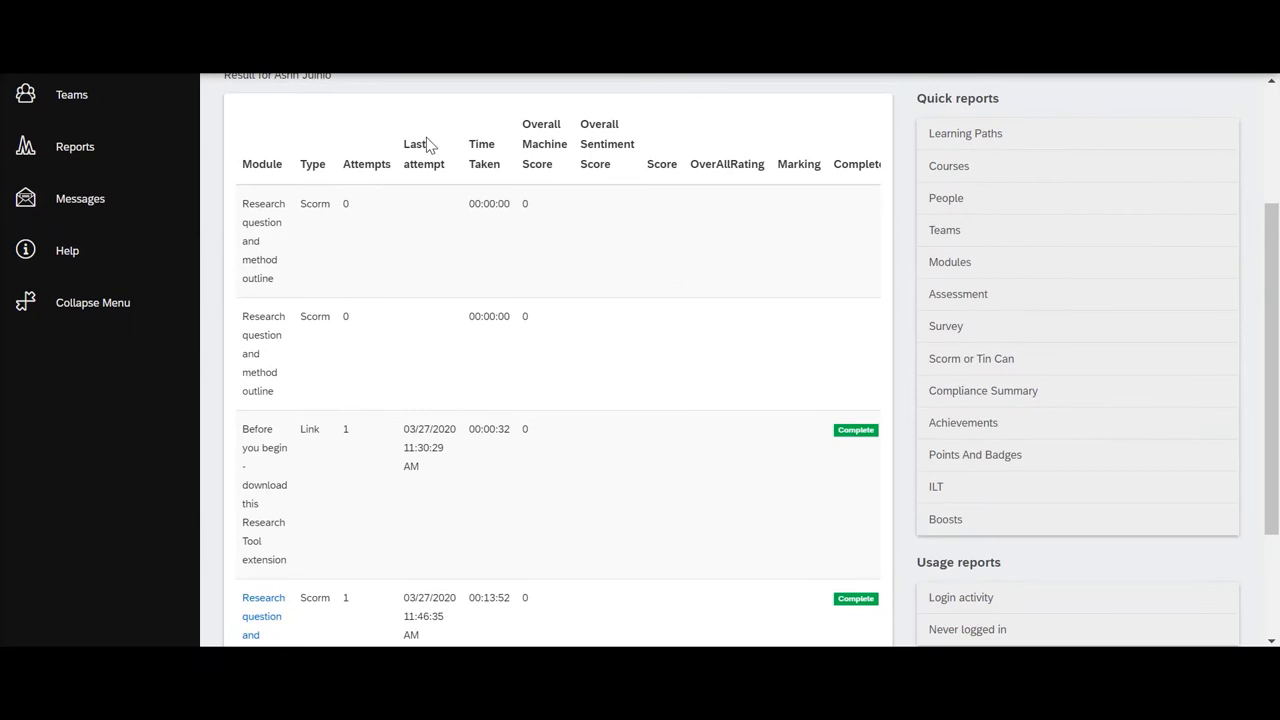
scroll(down, 3)
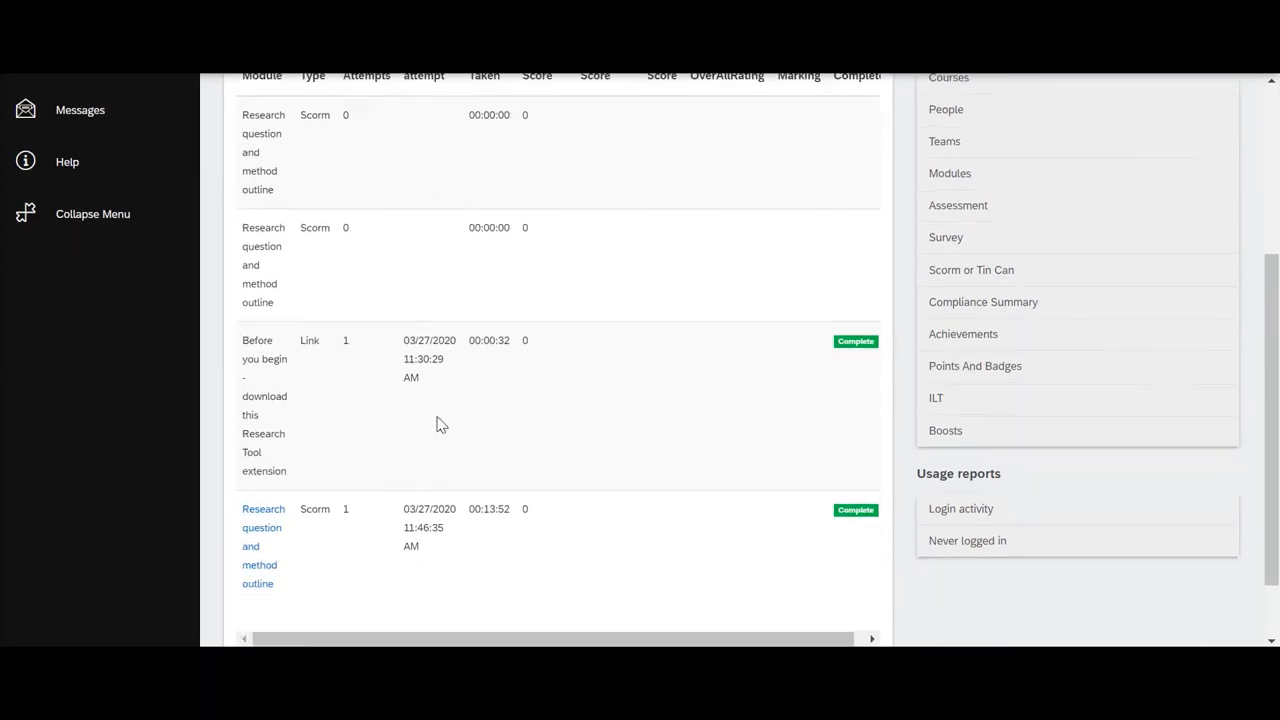
scroll(down, 3)
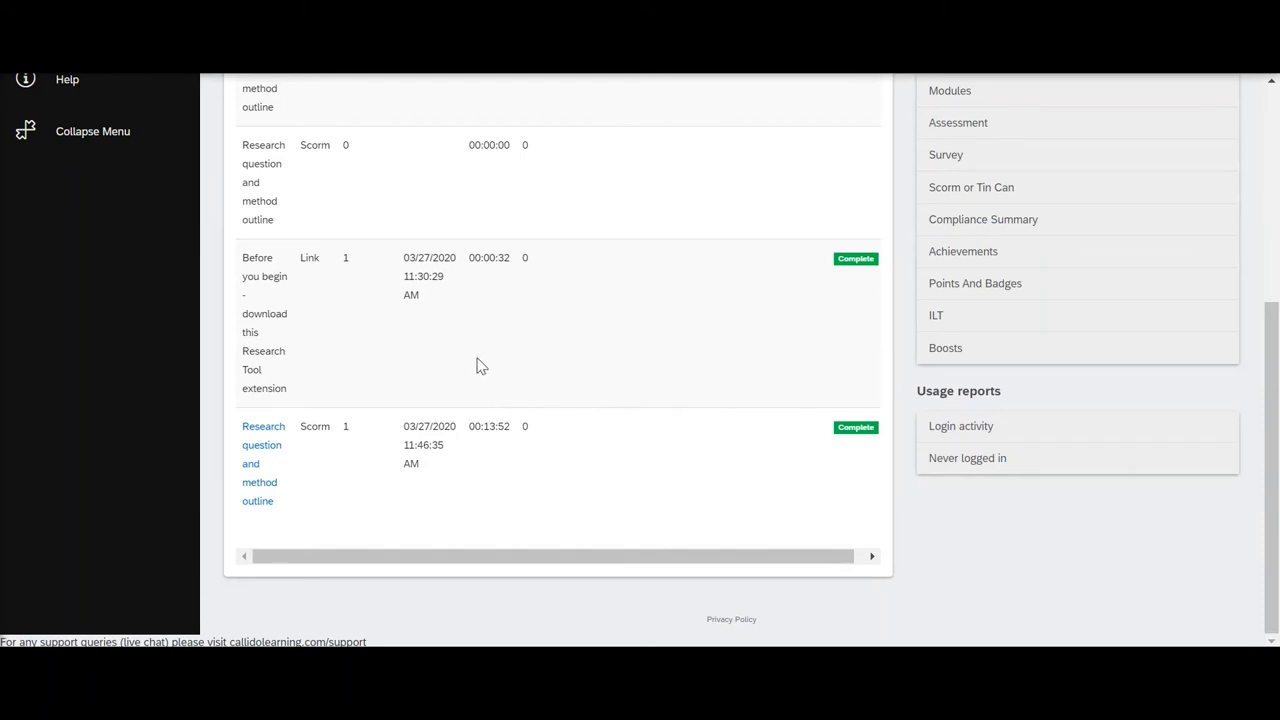
mouse_move(462, 451)
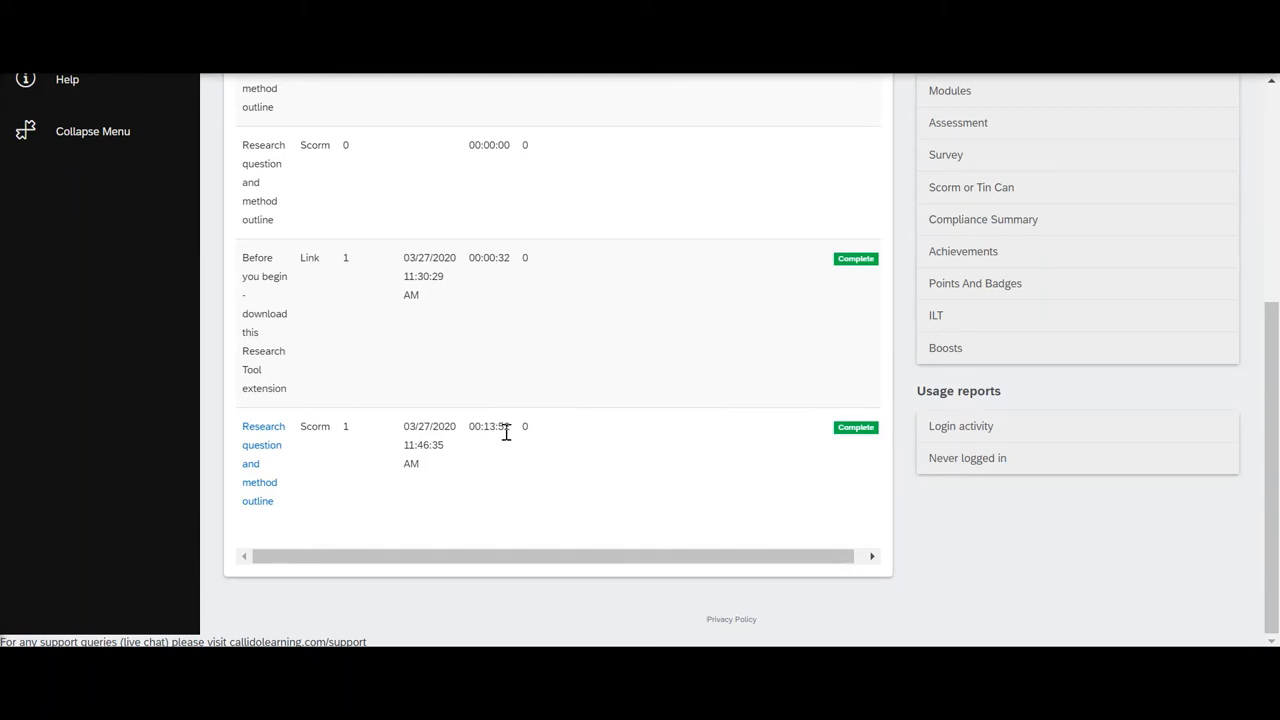
mouse_move(262, 445)
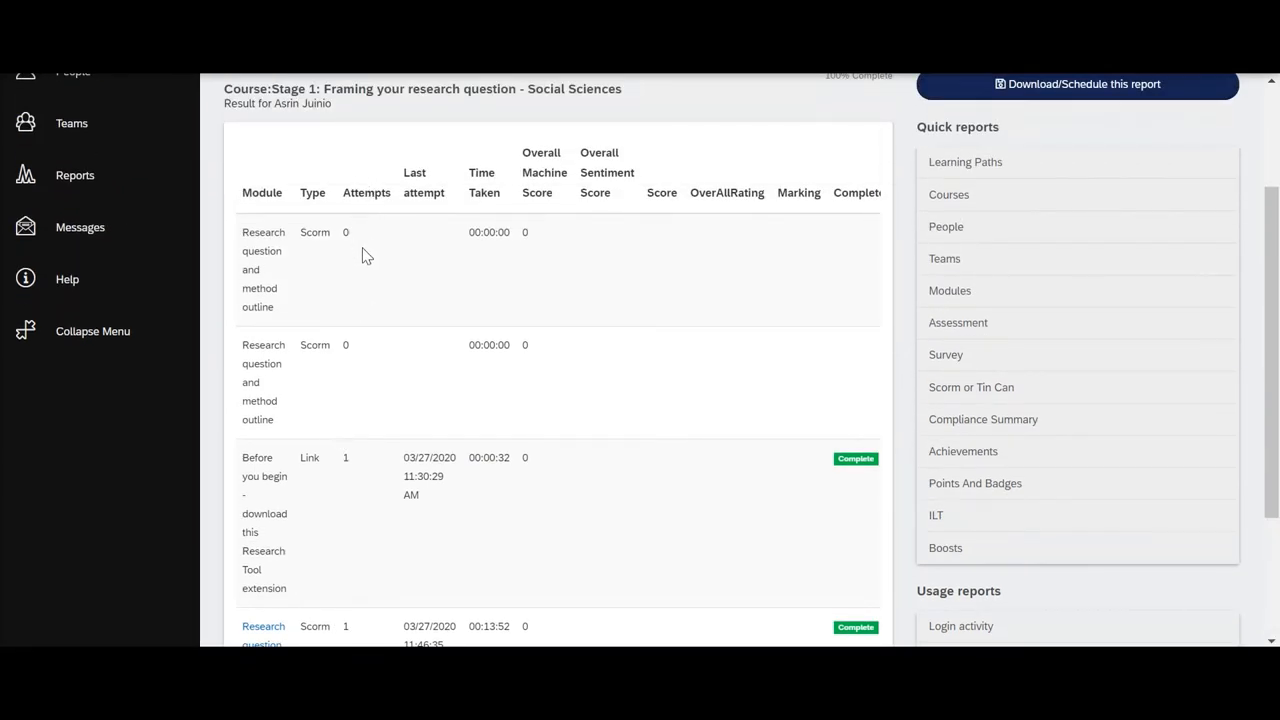
scroll(down, 3)
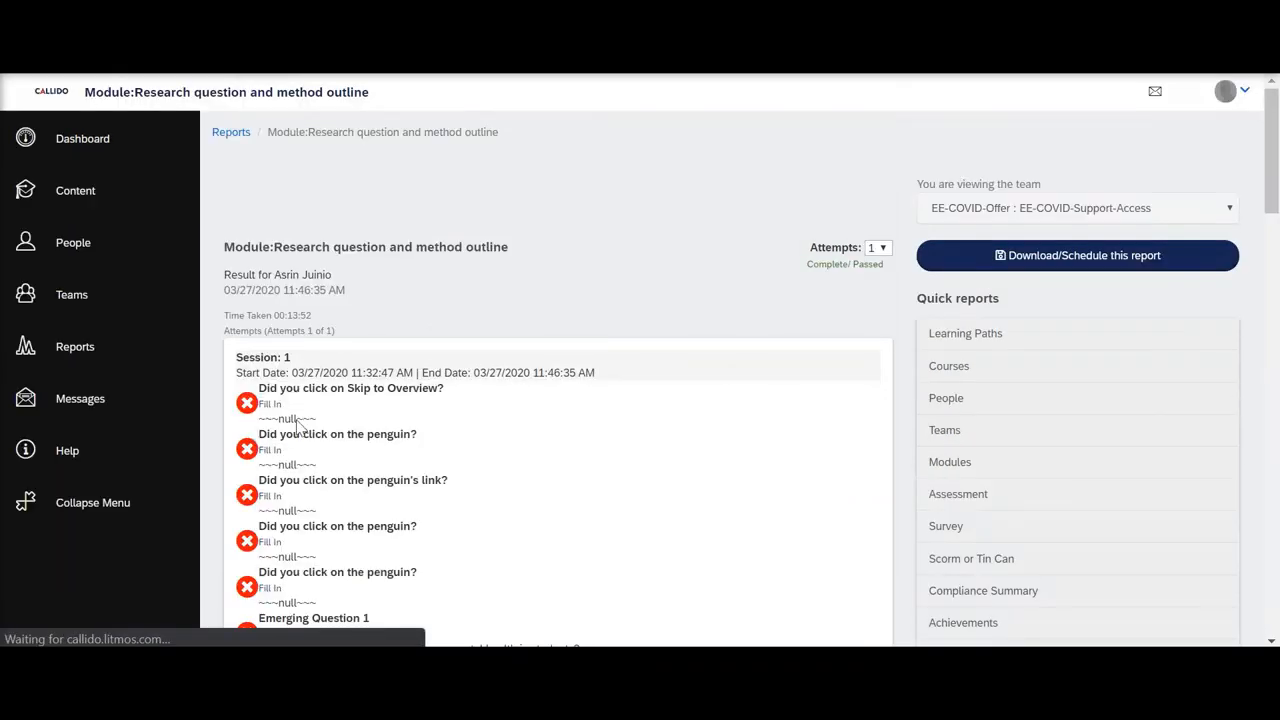
Step: Scroll to the RQ-Final answer and highlight the student's final research question
scroll(down, 3)
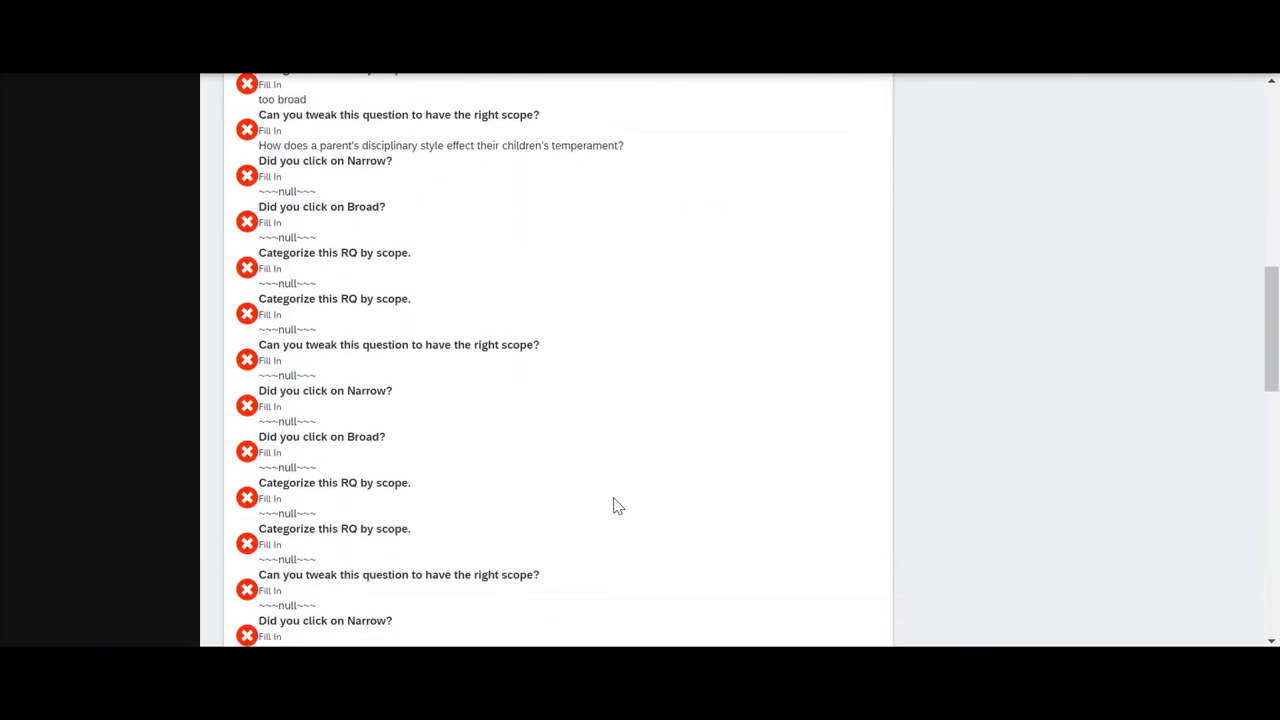
scroll(down, 3)
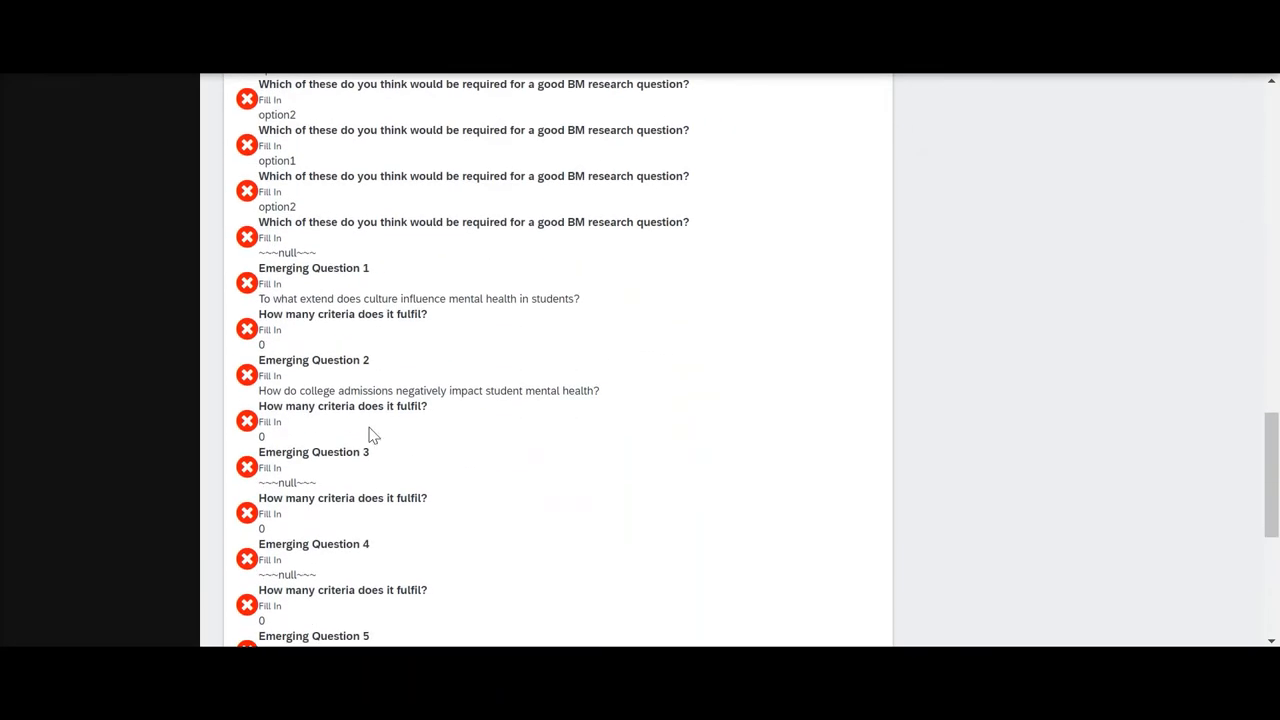
scroll(down, 3)
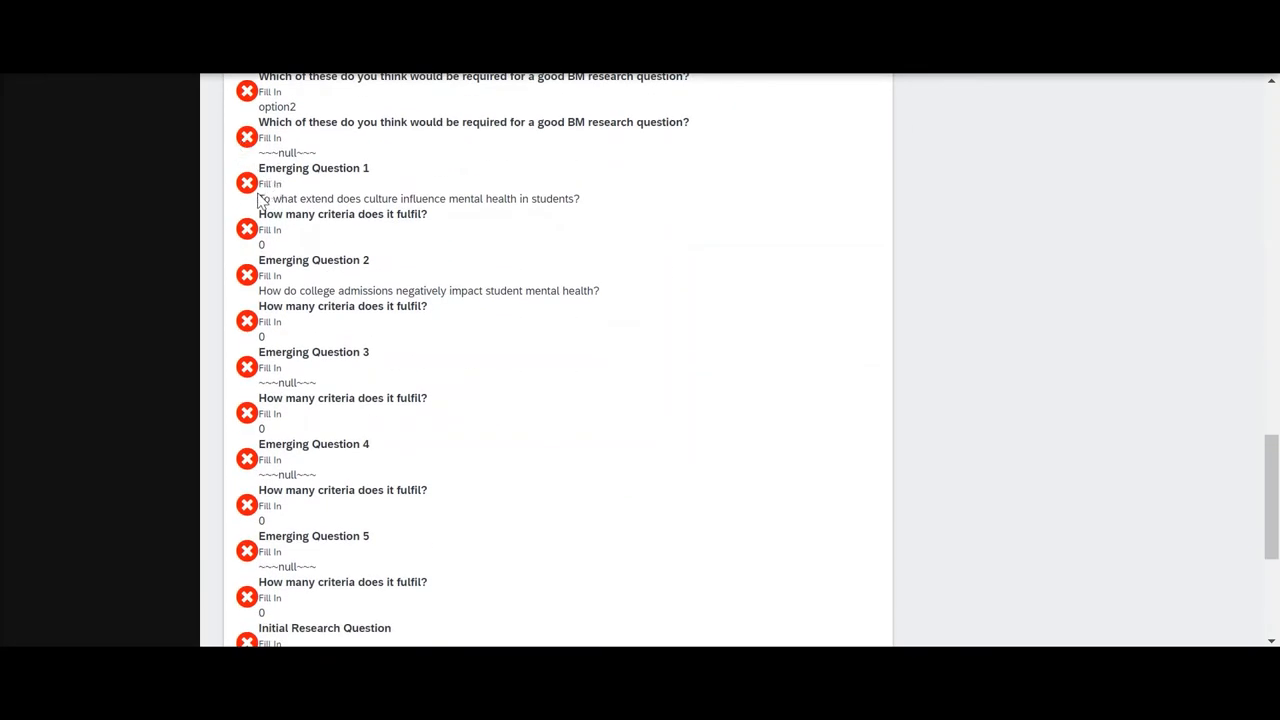
drag(258, 168, 580, 198)
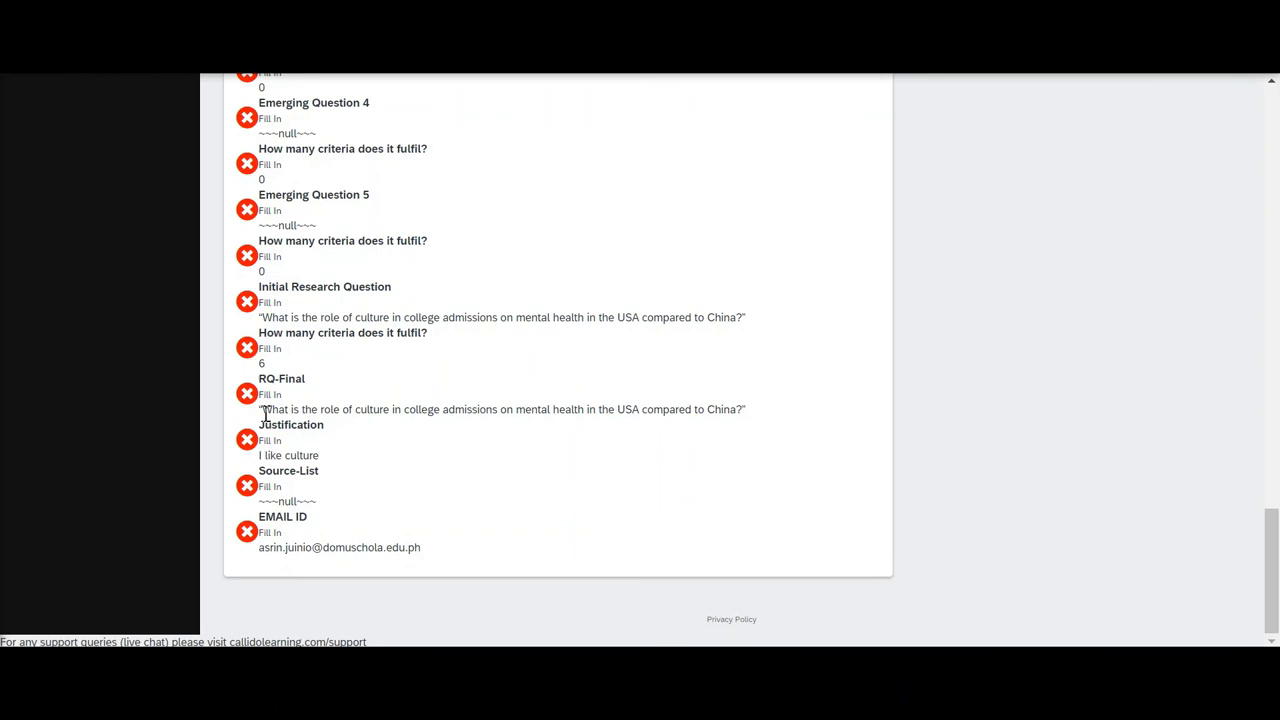
triple_click(500, 409)
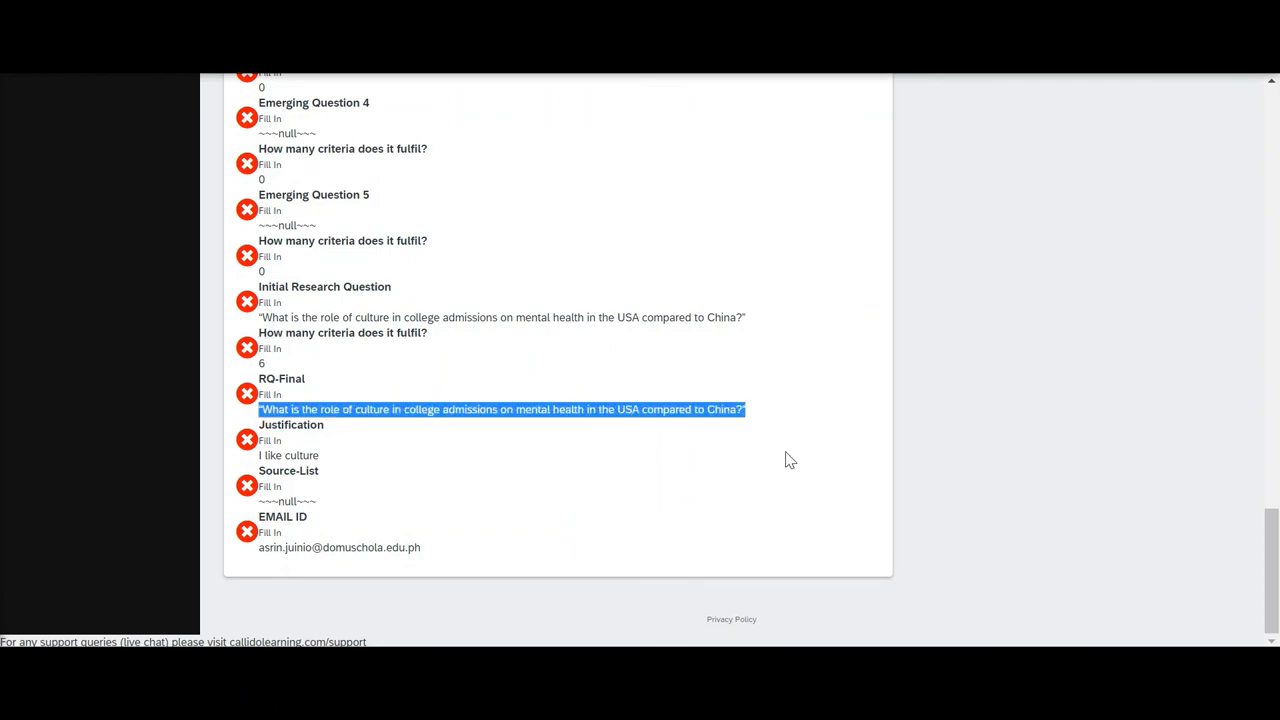